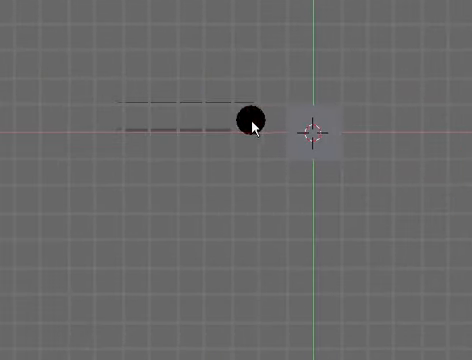
# Show the Editing buttons so the cube's Modifiers panel is visible.
pyautogui.moveTo(248, 120); pyautogui.dragTo(330, 160)
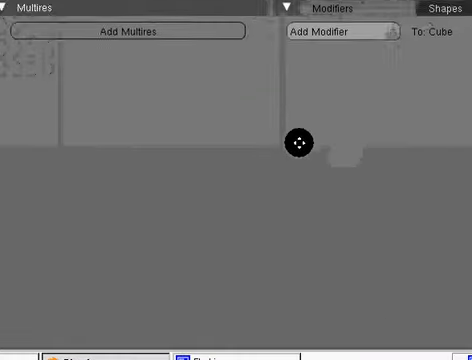
# Add Array modifiers to the cube, the first with Count 7 and Relative Offset X 1.0.
pyautogui.click(334, 32)
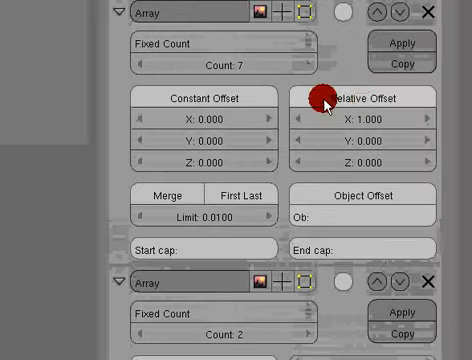
# Enable Object Offset on the first Array modifier, driven by the empty.
pyautogui.scroll(-3)
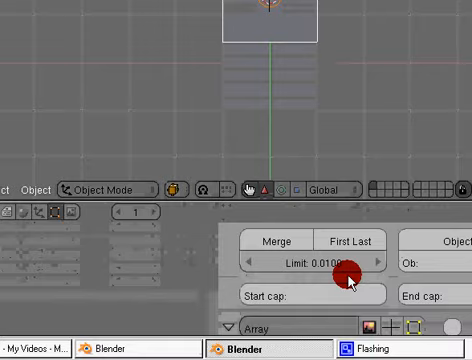
pyautogui.scroll(-3)
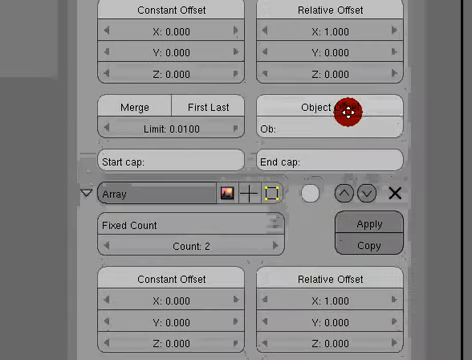
pyautogui.click(348, 108)
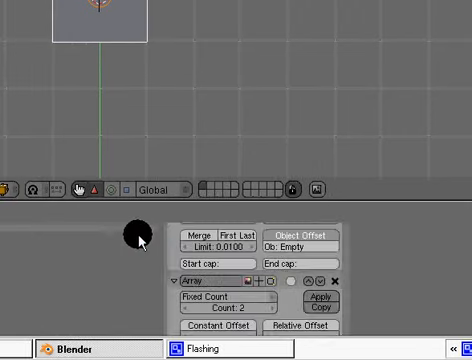
# Select the empty and insert a LocRotScale keyframe, twisting the cubes into a cluster.
pyautogui.rightClick(322, 184)
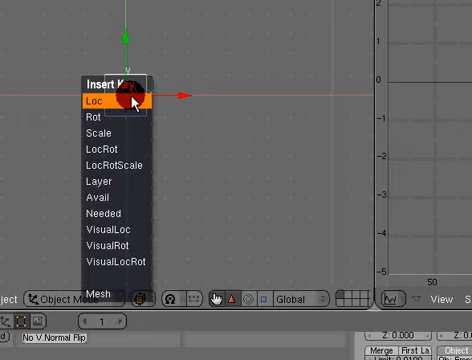
pyautogui.moveTo(120, 162)
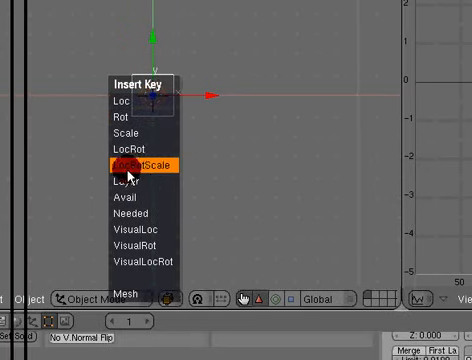
pyautogui.click(136, 162)
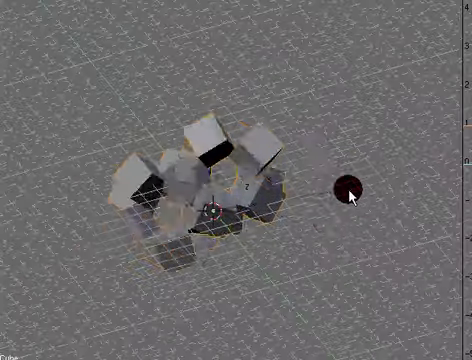
# Transform the empty into a long curving chain of cubes and insert a second LocRotScale keyframe.
pyautogui.moveTo(352, 190); pyautogui.dragTo(130, 144)
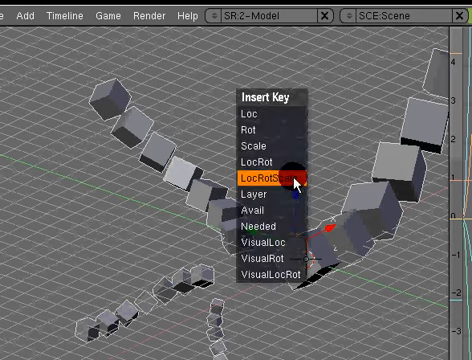
pyautogui.click(264, 180)
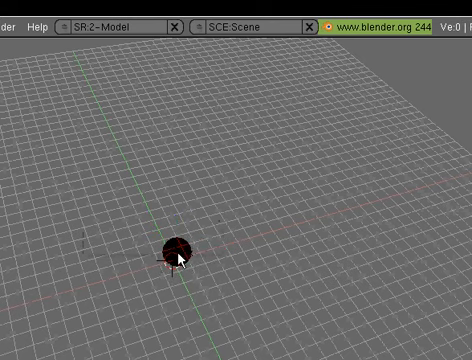
# Start a fresh cube and show its Modifiers panel.
pyautogui.click(176, 252)
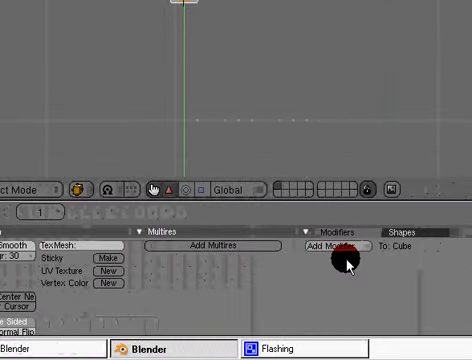
# Add Mirror modifiers to the new cube from the Add Modifier list.
pyautogui.click(344, 248)
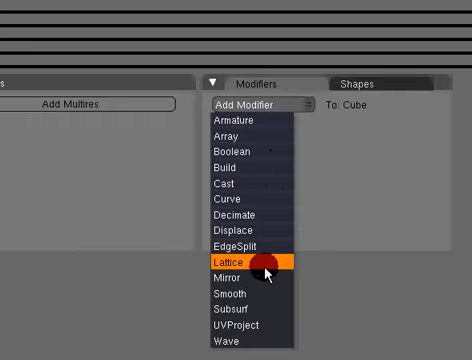
pyautogui.click(232, 274)
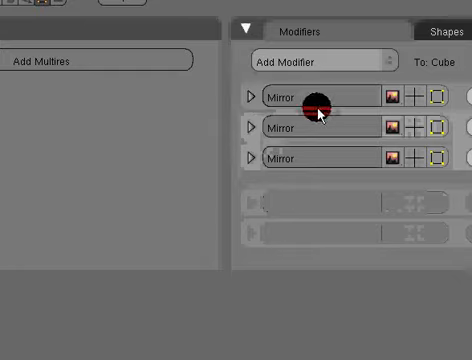
# Add a Wave modifier below the three Mirror modifiers.
pyautogui.click(316, 60)
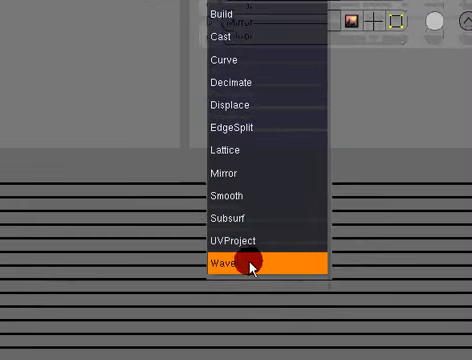
pyautogui.click(232, 266)
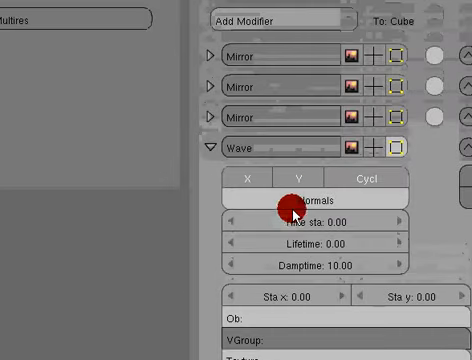